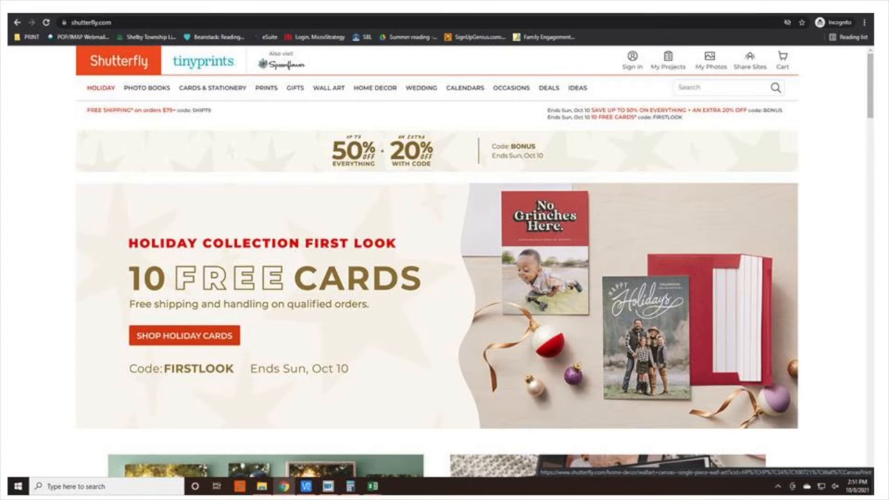
Step: Show the account menu with sign-in and sign-up options from the header
left_click(635, 57)
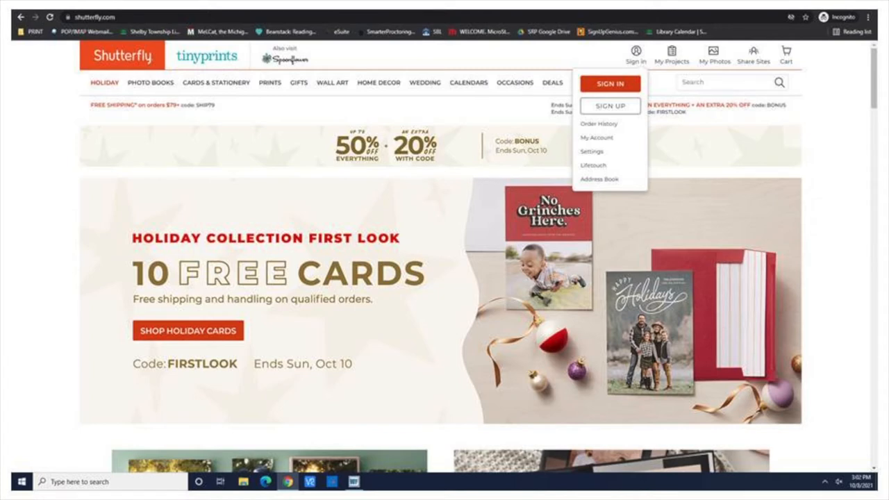
Step: Start creating a new account via Sign Up
left_click(609, 106)
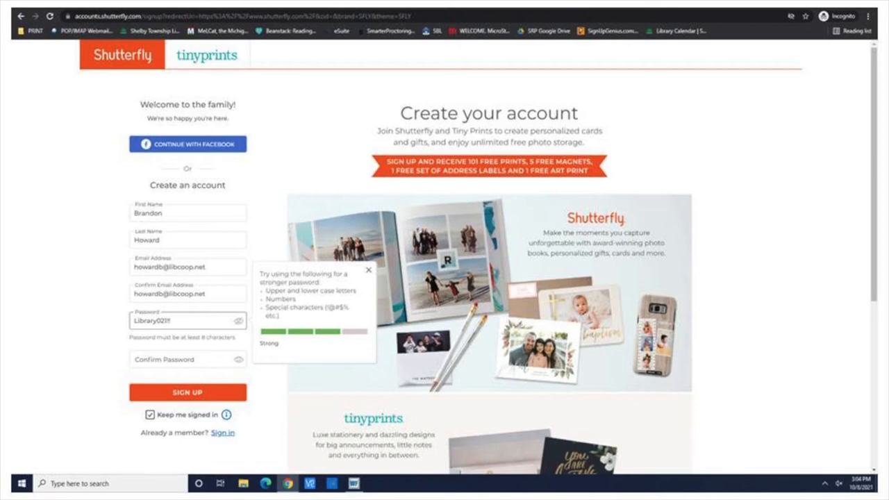
left_click(186, 392)
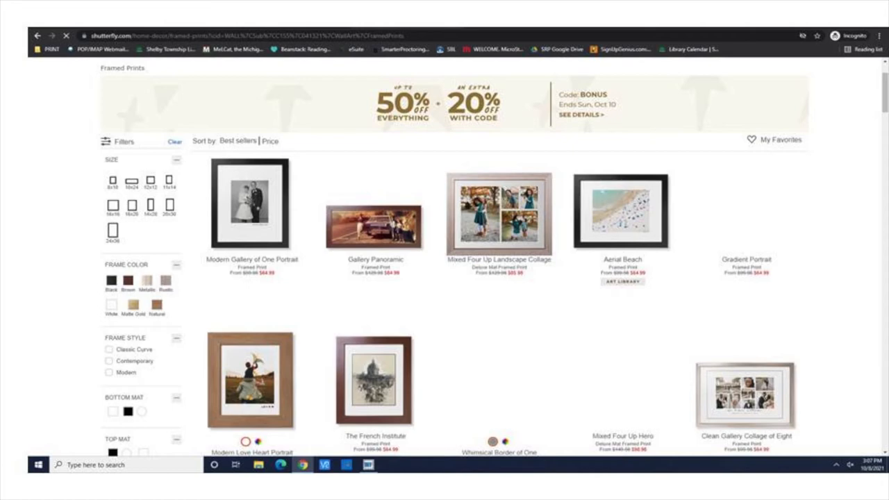
Step: Bring The French Institute Framed Print into the project editor to personalize
left_click(375, 381)
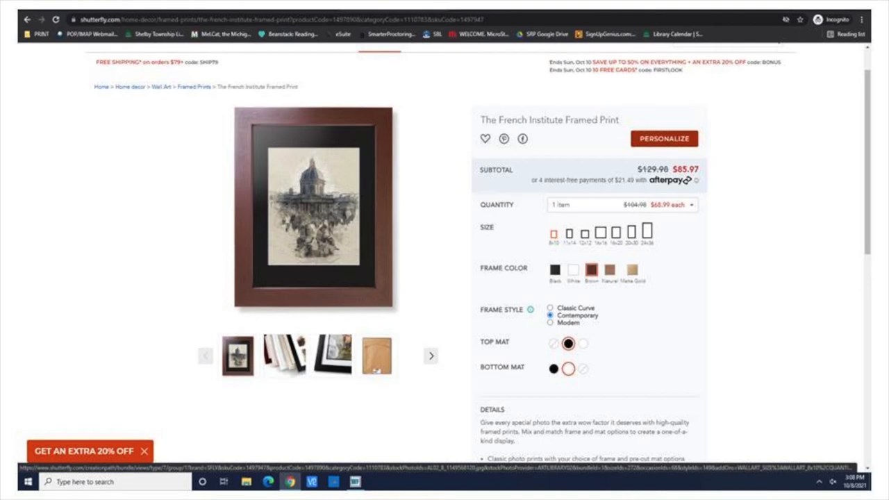
left_click(664, 139)
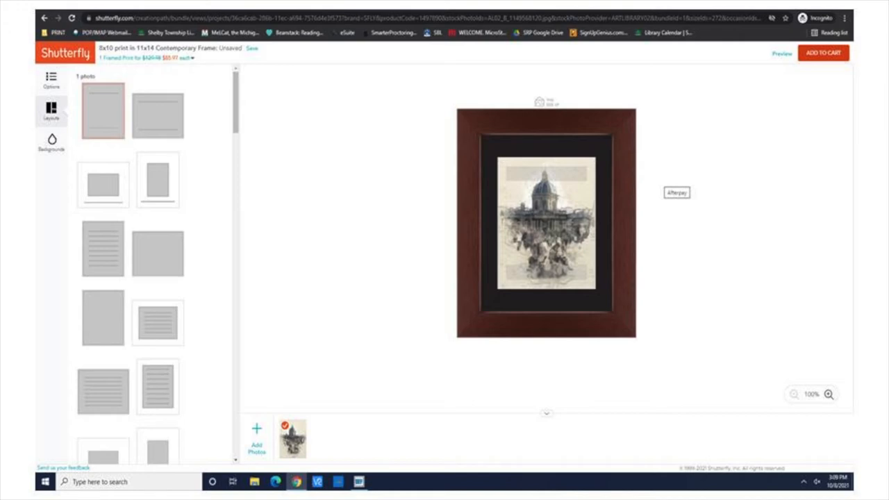
Step: Bring up the Add photos window to upload from the computer
left_click(256, 438)
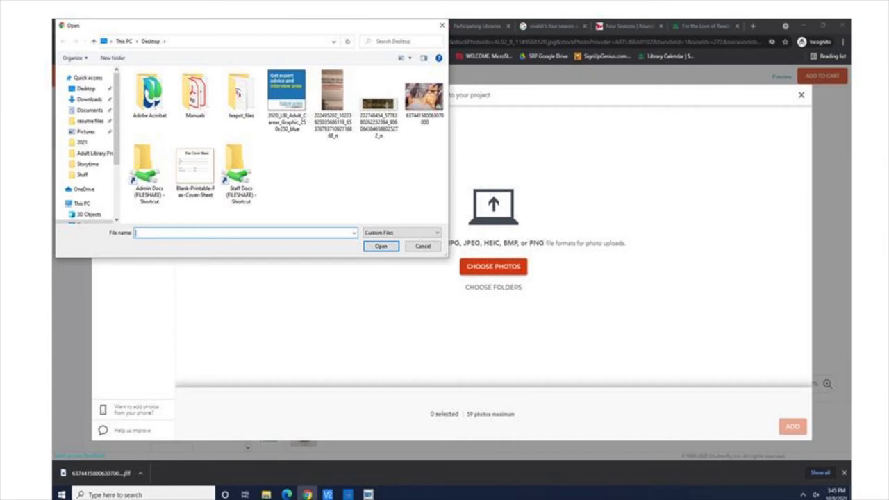
Step: Upload the cat photo from the desktop into the project's photo tray
left_click(380, 247)
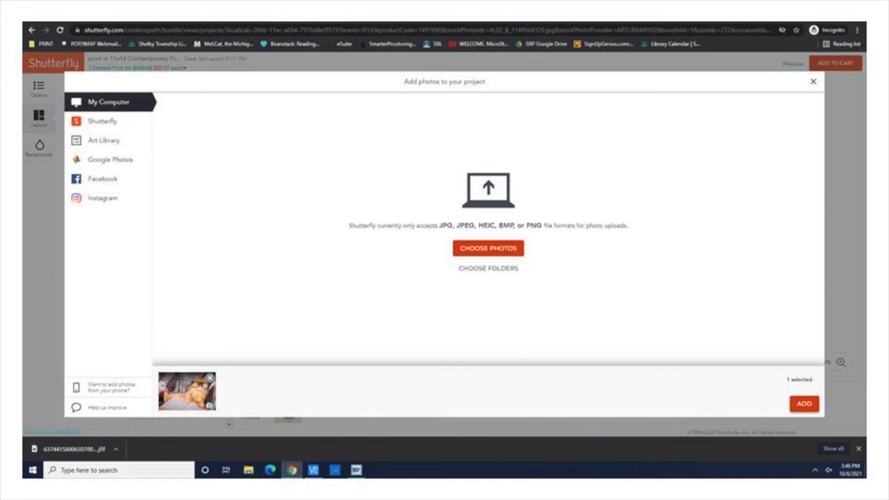
left_click(803, 403)
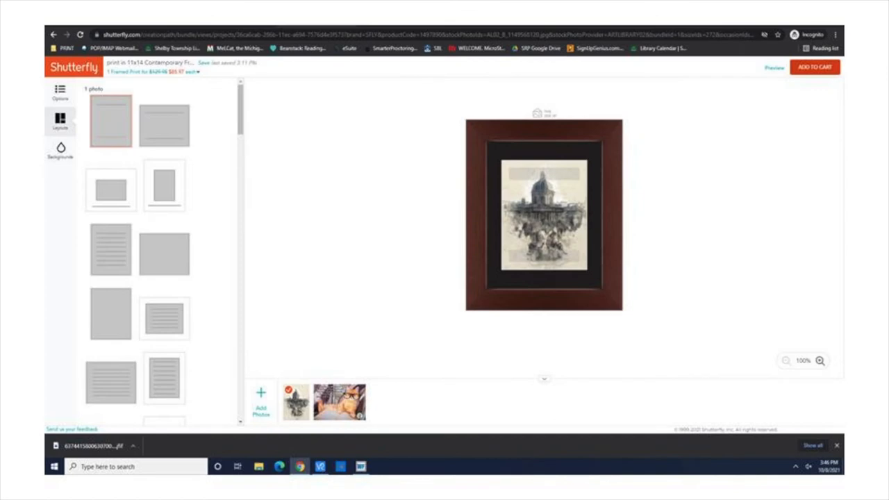
Step: Use the landscape photo-above-caption layout and show the frame options for colour
left_click(92, 192)
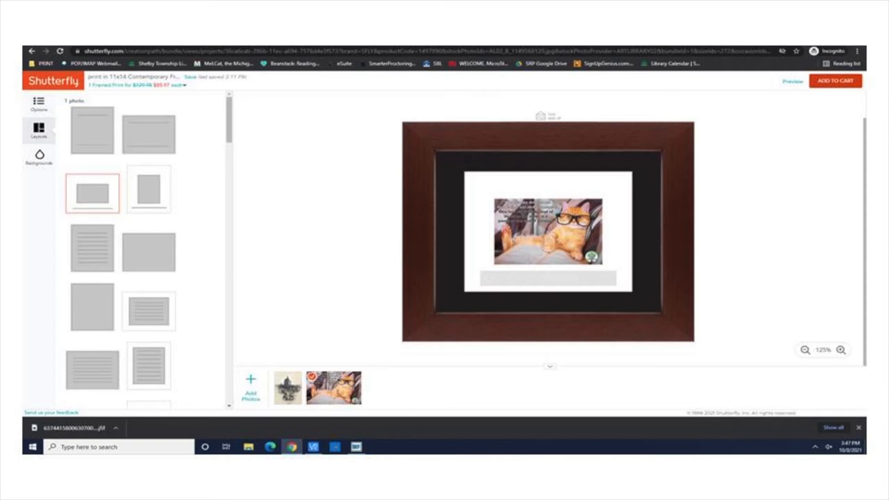
left_click(39, 104)
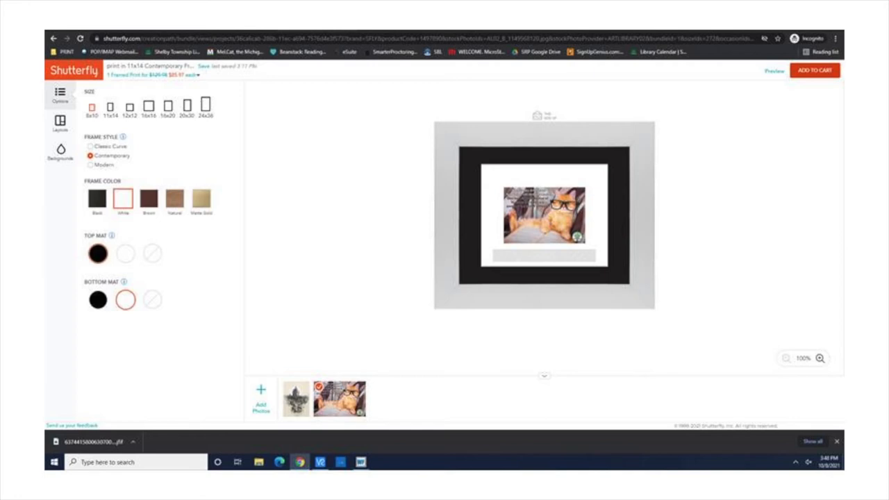
Step: Show the background colour choices for the white-framed cat print
left_click(61, 153)
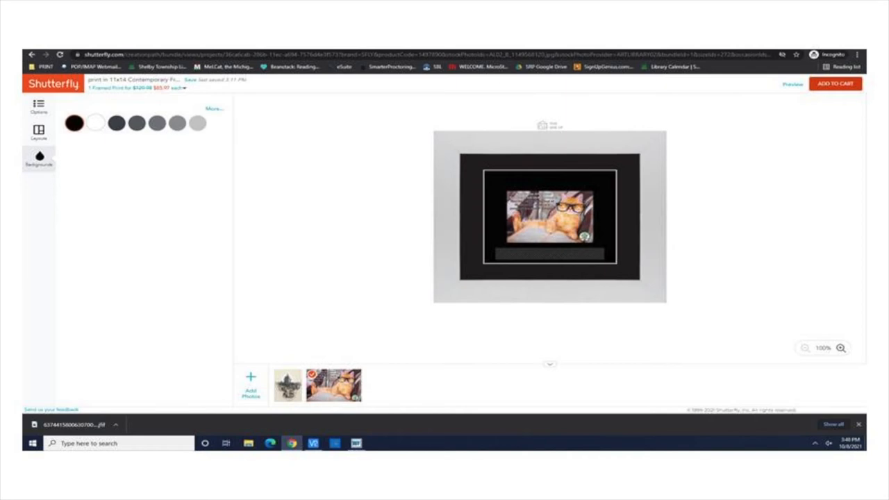
Step: Edit the caption under the cat photo to read 'Number 1 cat'
left_click(836, 84)
type("Number 1 cat")
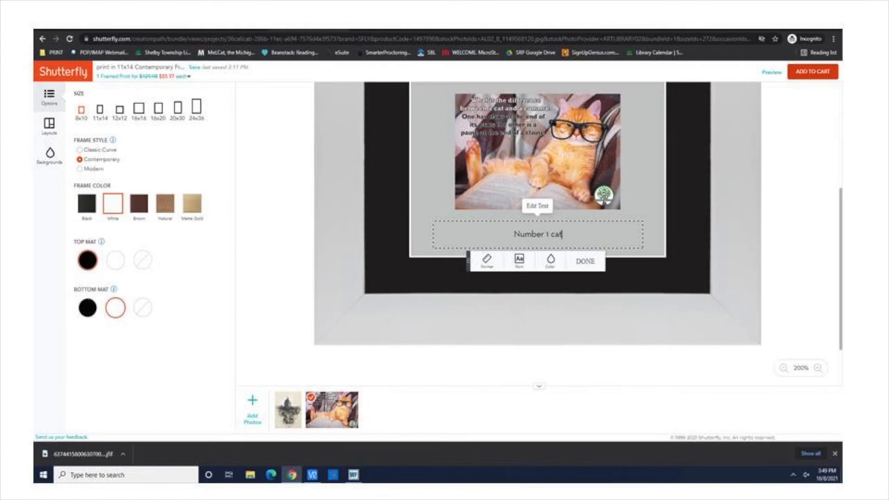
Step: Show the font size, alignment and font choices for the 'Number 1 cat' caption
left_click(519, 261)
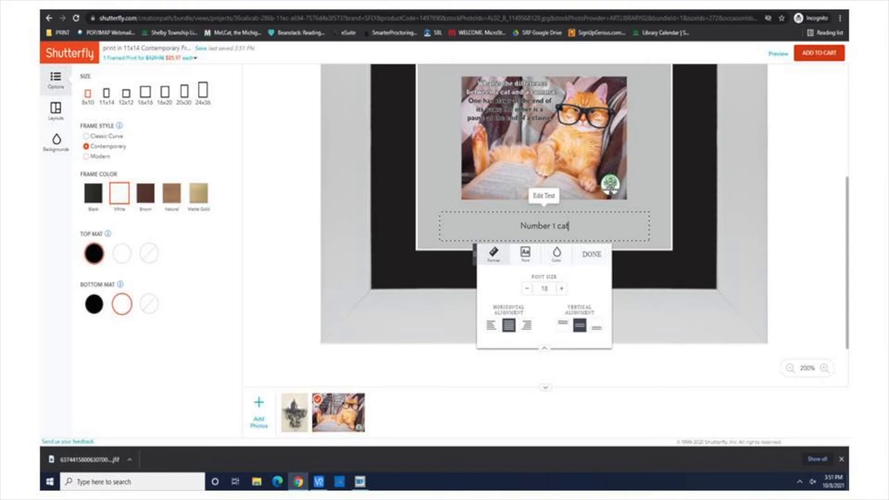
left_click(525, 254)
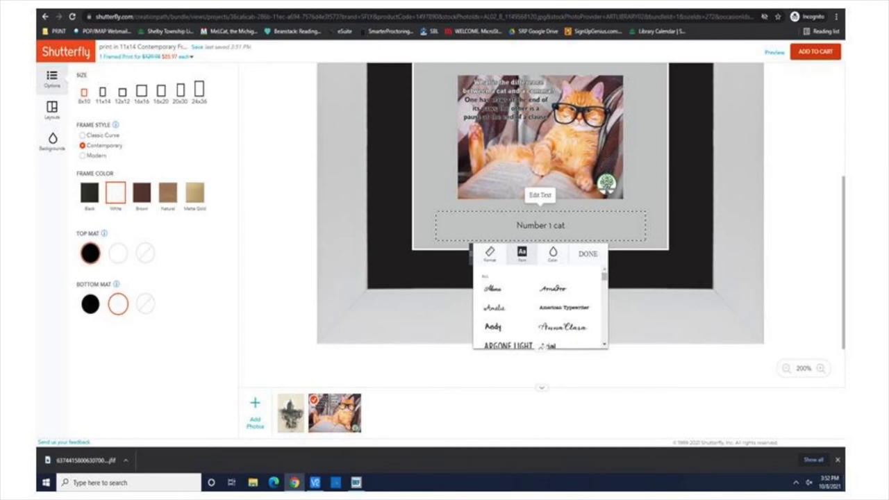
Step: Add the captioned framed cat print to the cart and view the $97.96 order summary
left_click(815, 51)
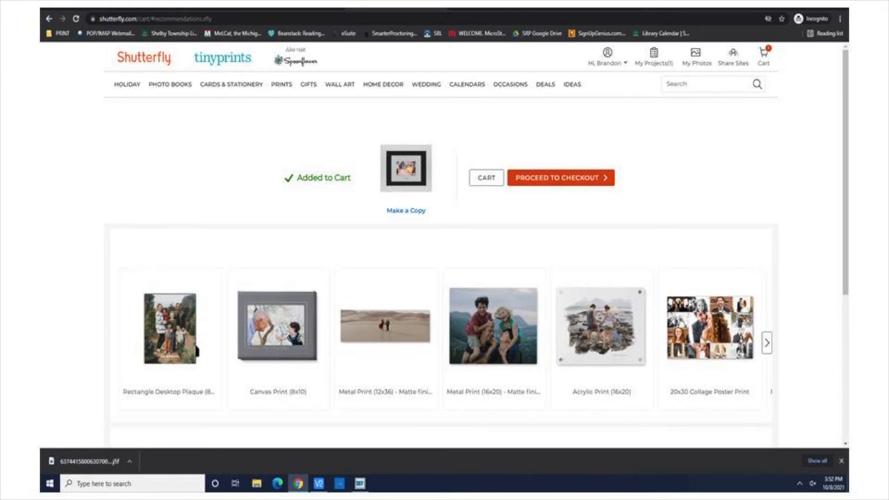
left_click(487, 178)
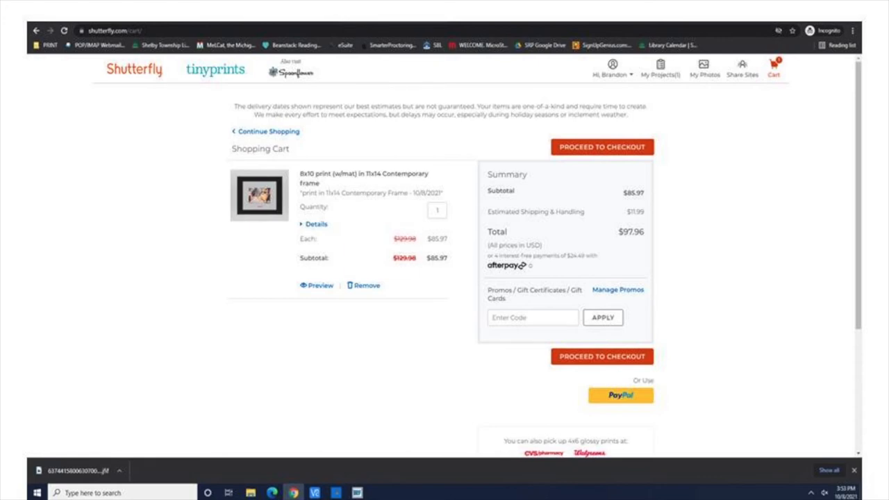
Step: View the full preview of the framed cat print with its 'Number 1 cat' caption
left_click(320, 286)
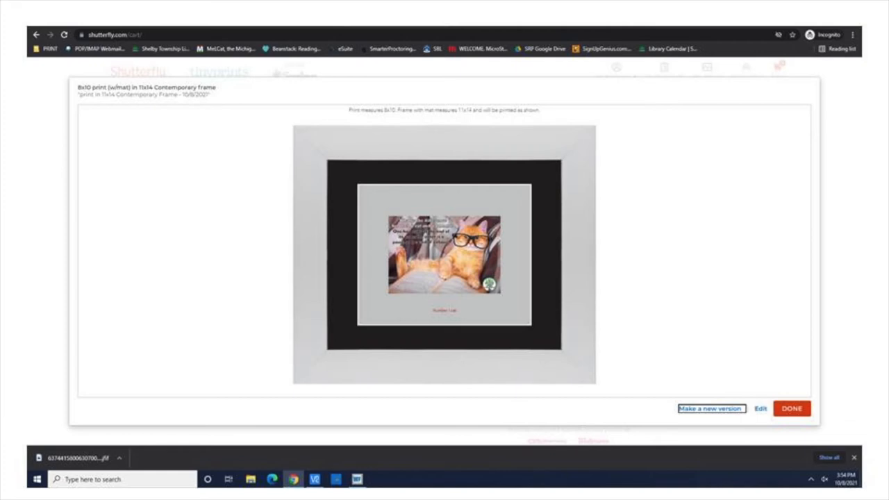
Step: Close the preview and submit the shipping address to reach the payment step
left_click(792, 409)
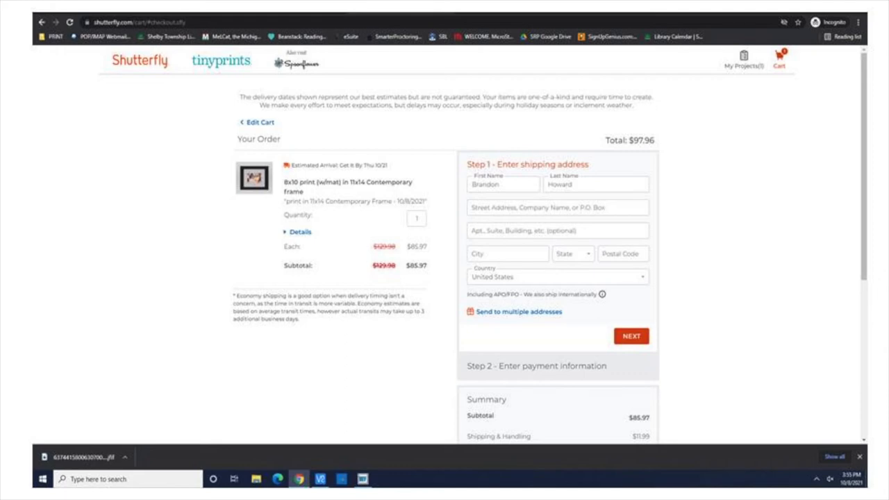
left_click(630, 336)
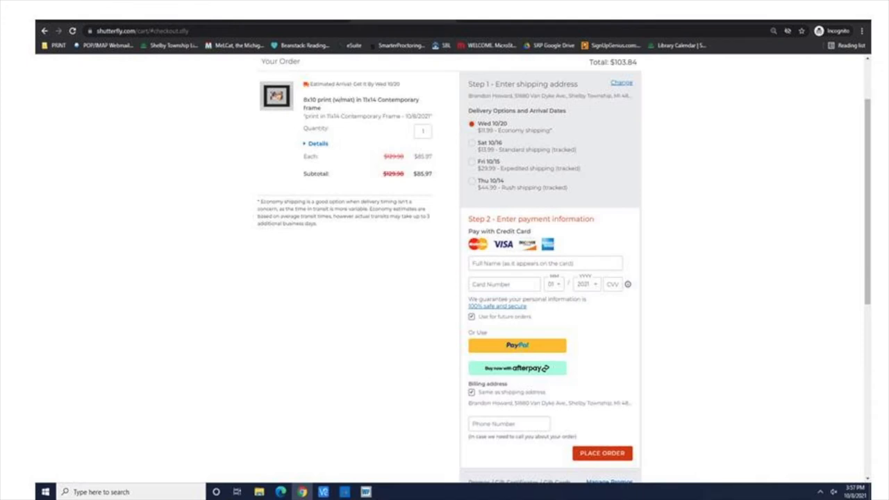